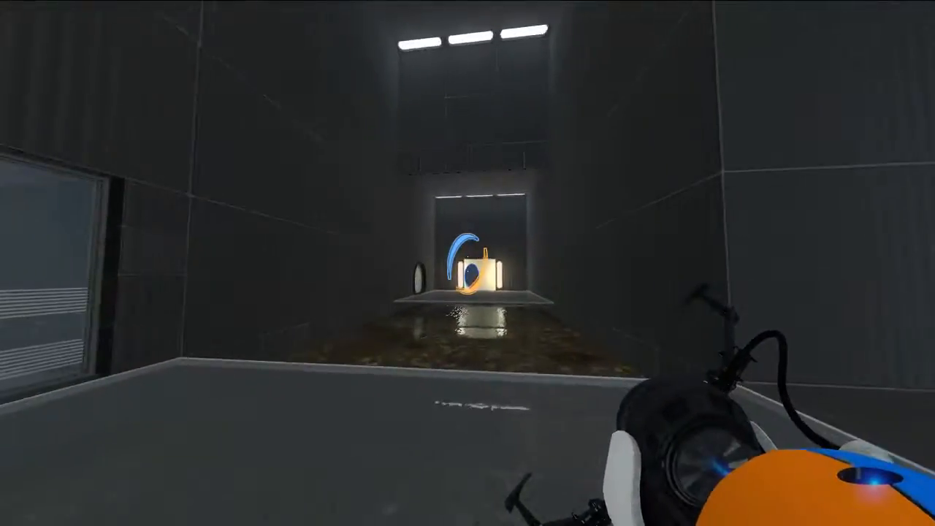
pyautogui.moveTo(467, 263)
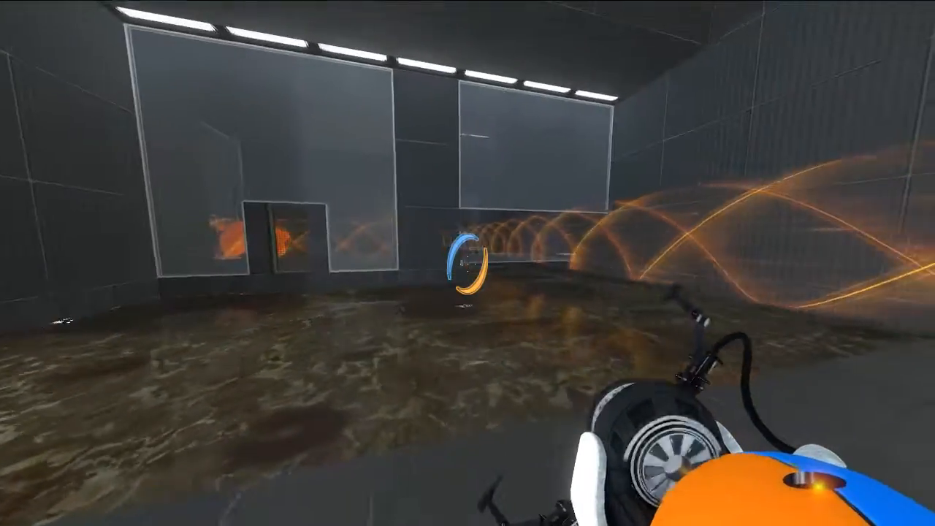
pyautogui.moveTo(468, 263)
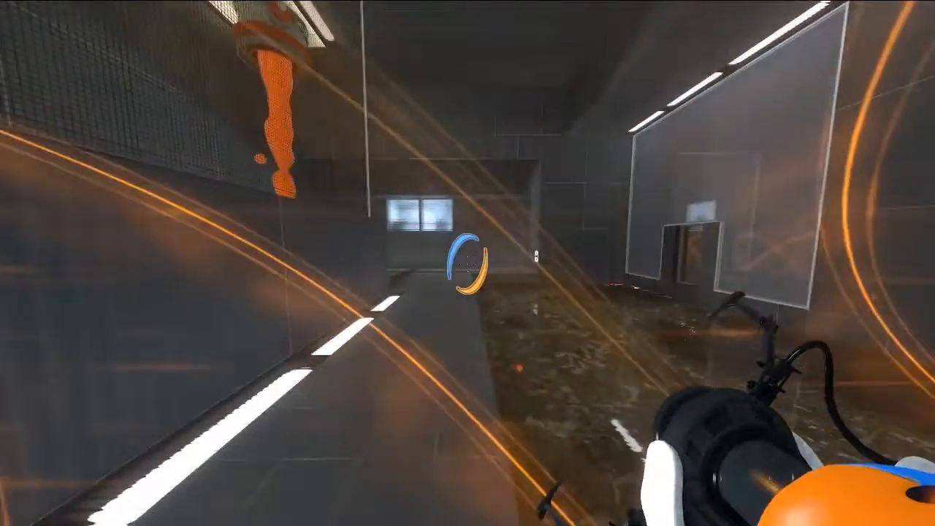
pyautogui.moveTo(468, 263)
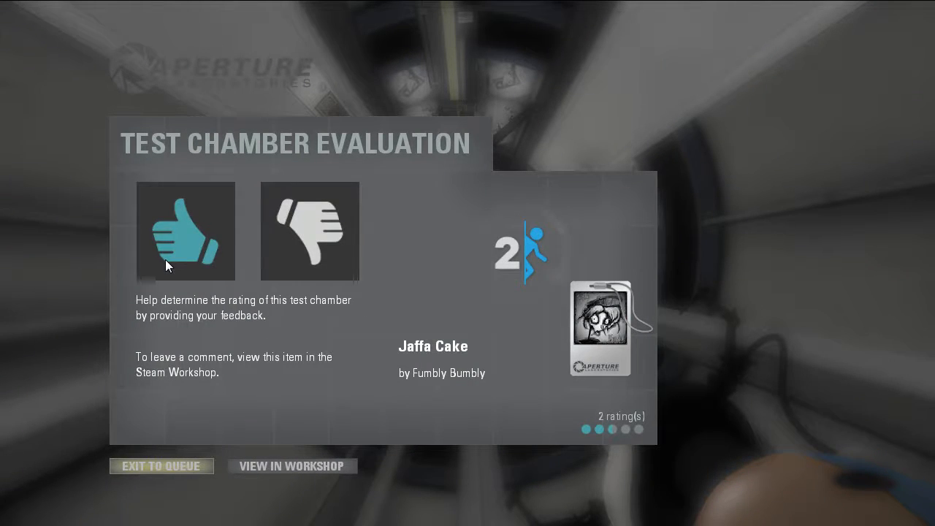
# Vote thumbs-up for the Jaffa Cake chamber on the Test Chamber Evaluation screen
pyautogui.click(185, 231)
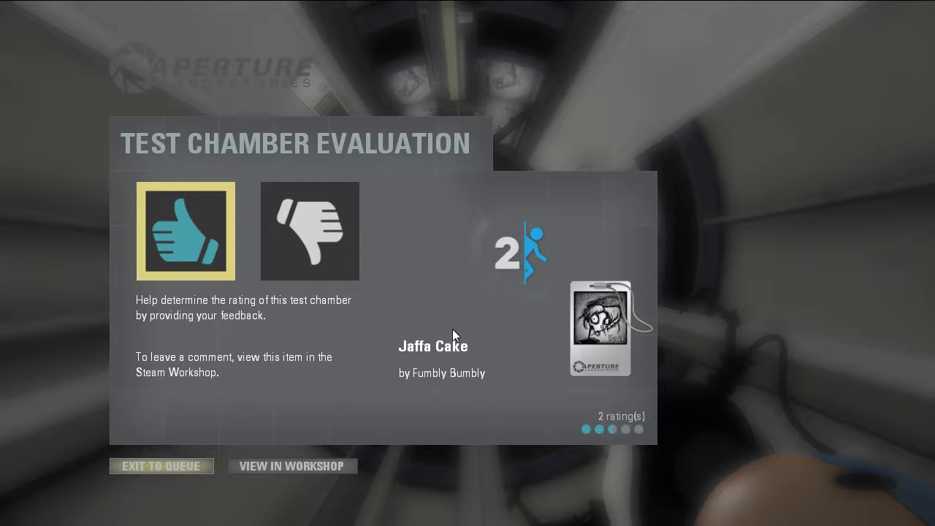
pyautogui.moveTo(552, 405)
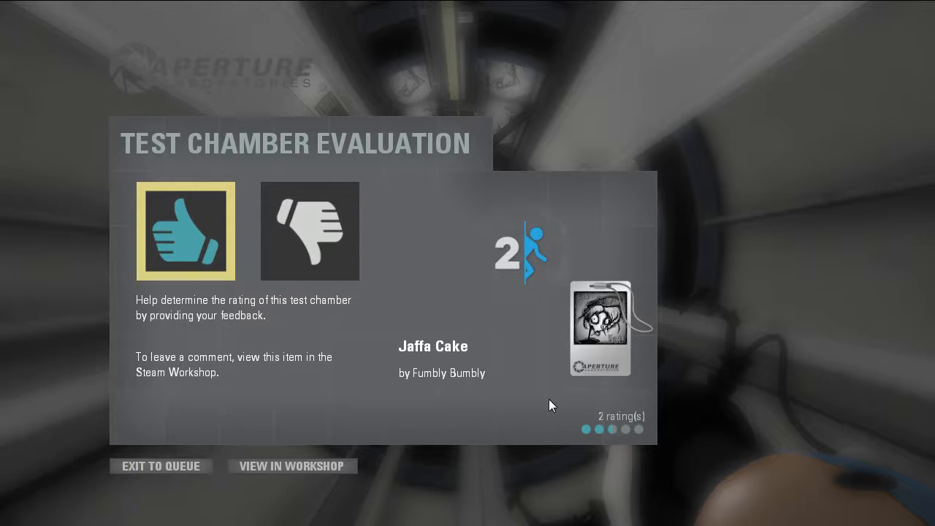